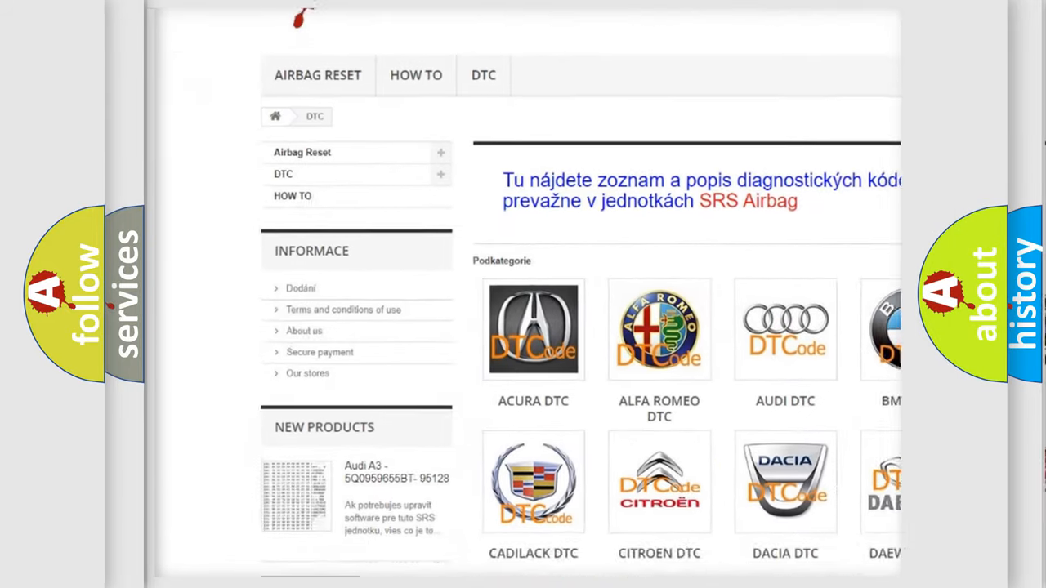
Scroll the DTC page past the car-brand grid down to the body and chassis code list.
scroll(down, 3)
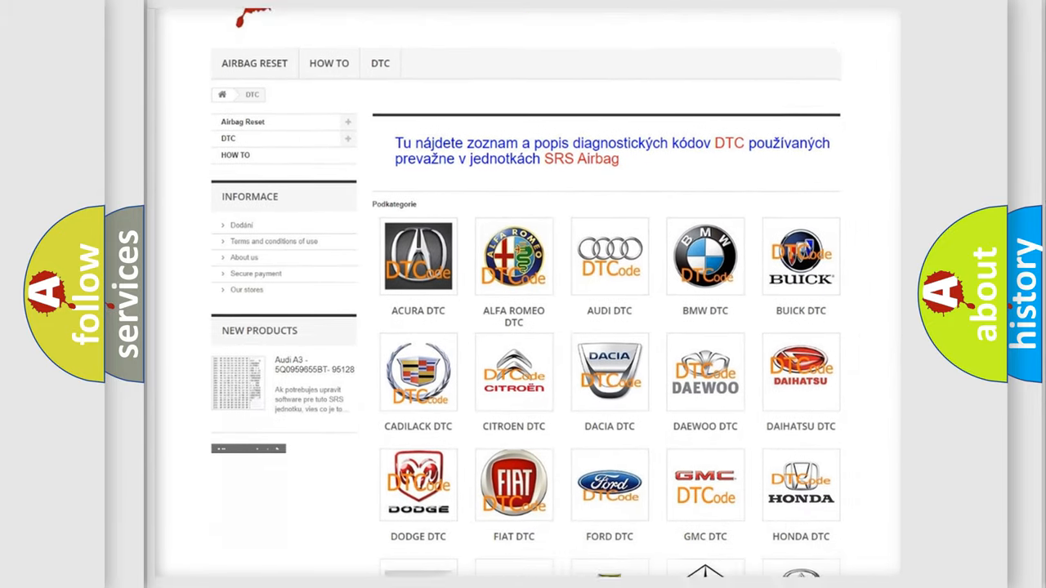
scroll(down, 3)
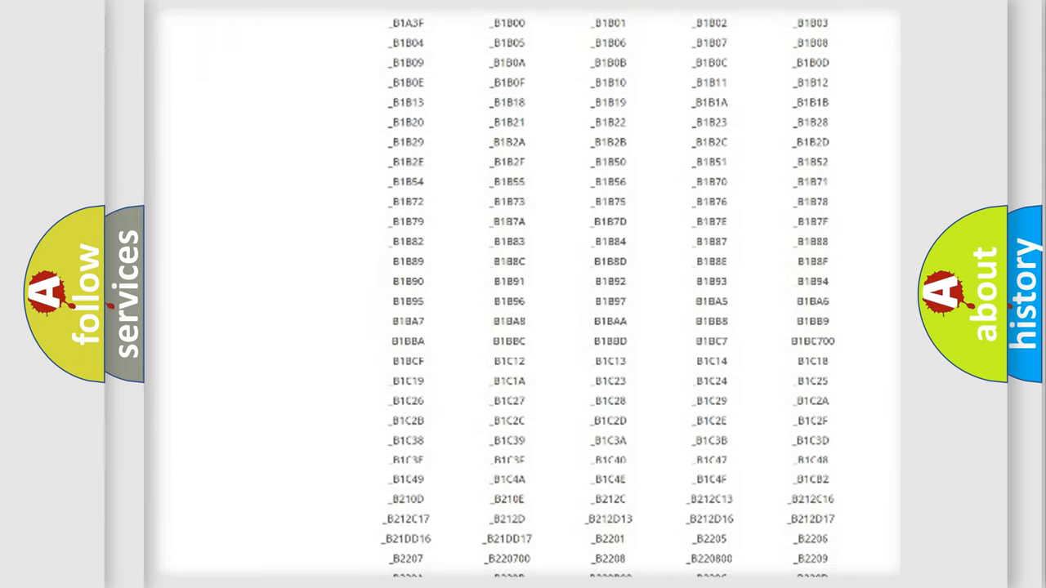
scroll(down, 3)
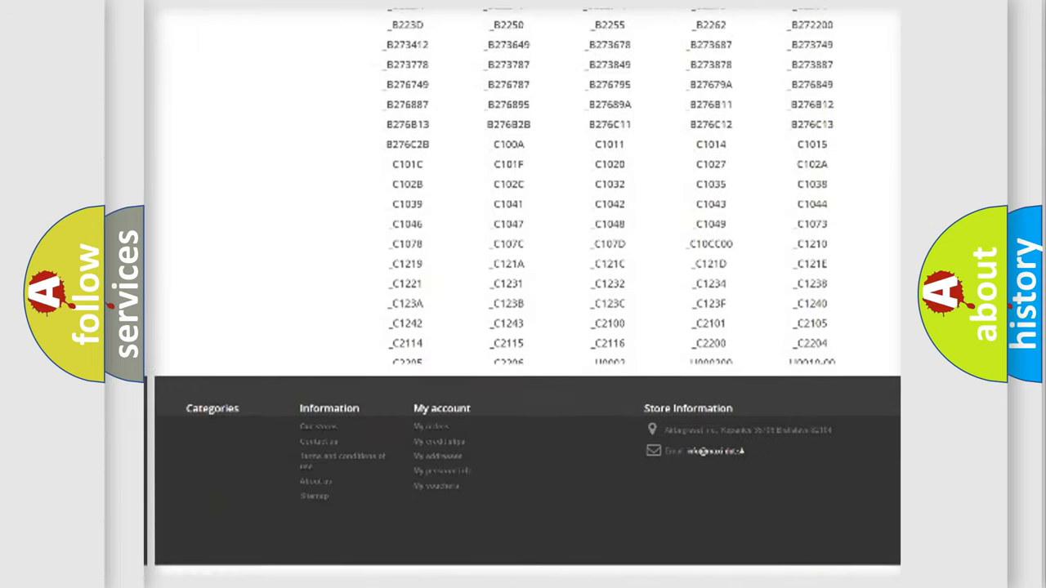
scroll(up, 3)
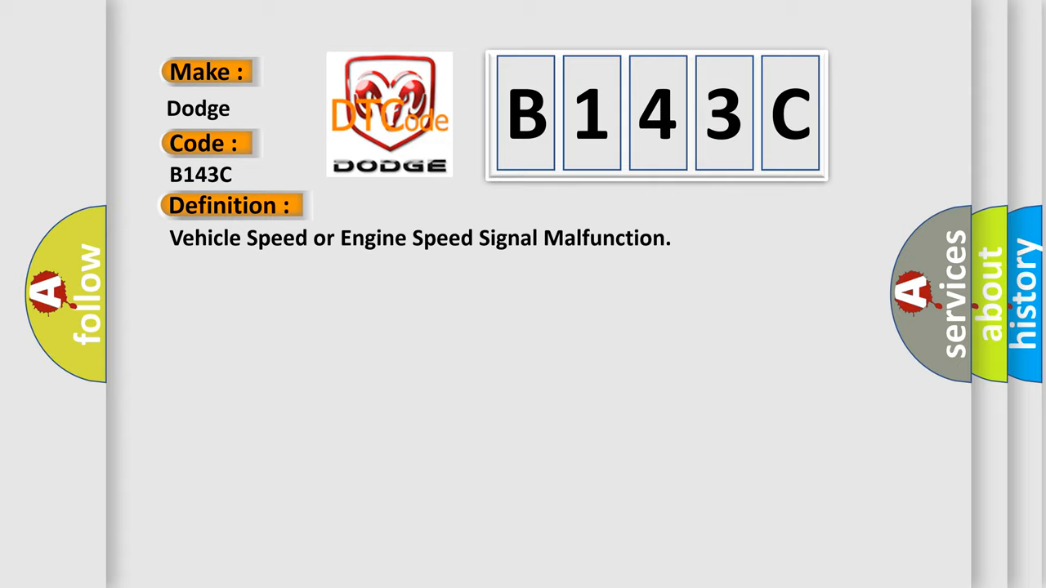
Reveal the B143C description: no engine or vehicle speed signal for 15 minutes.
click(424, 206)
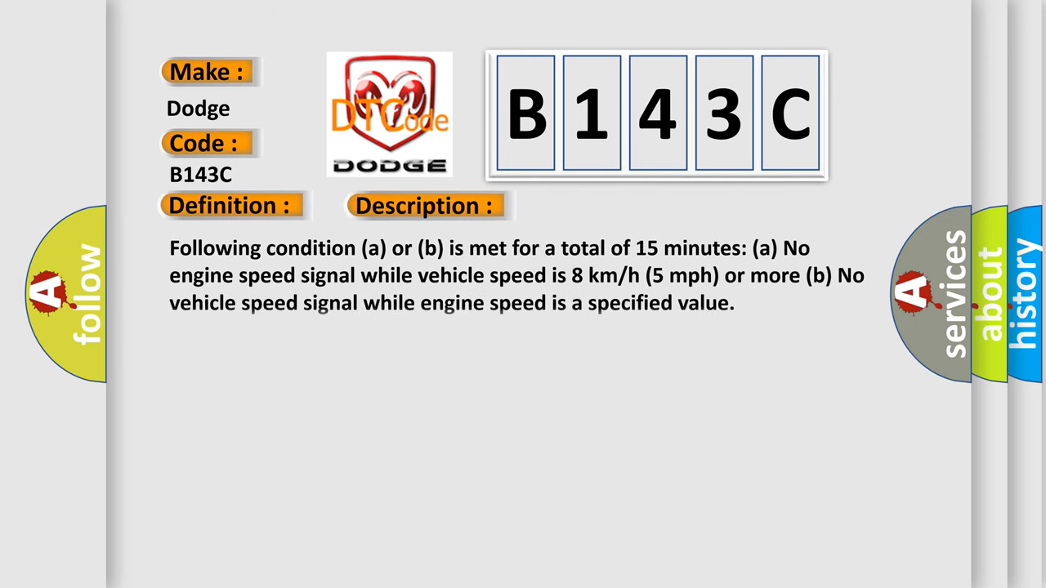